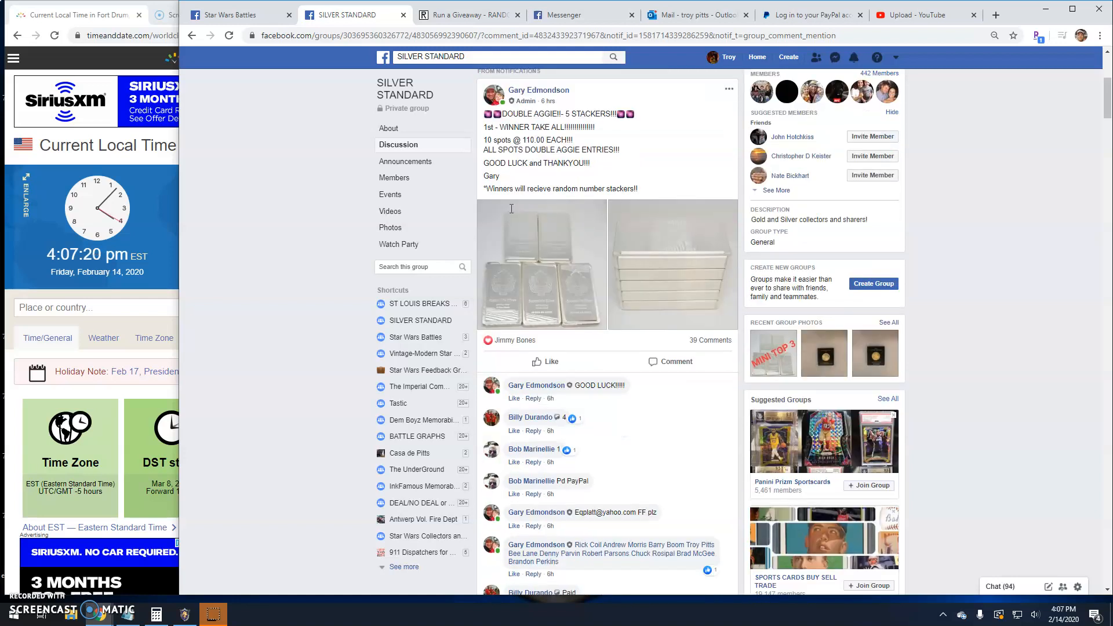
Post the comment 'Live! 407 pm' at the bottom of the giveaway thread
{"action": "scroll", "scroll_direction": "down", "scroll_amount": 3}
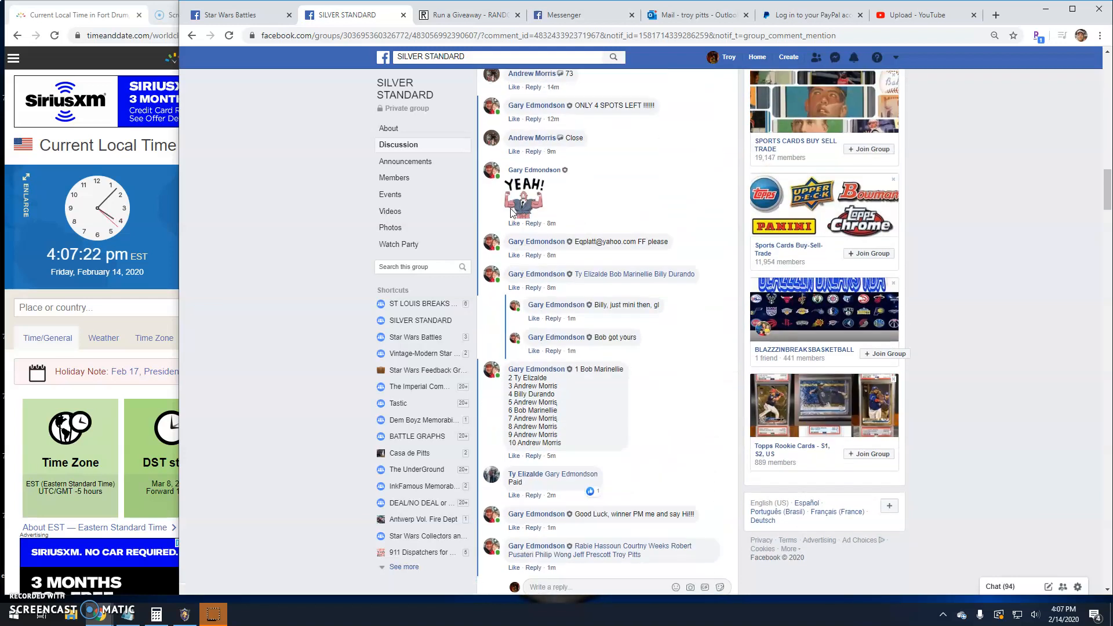
{"action": "scroll", "scroll_direction": "down", "scroll_amount": 3}
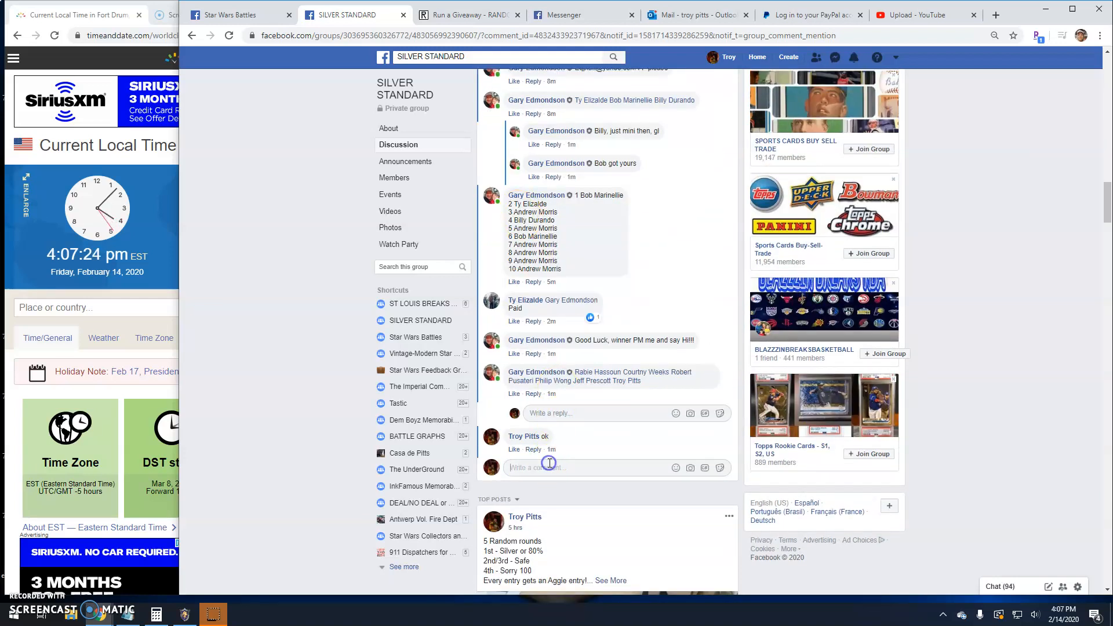
{"action": "type", "text": "Live!"}
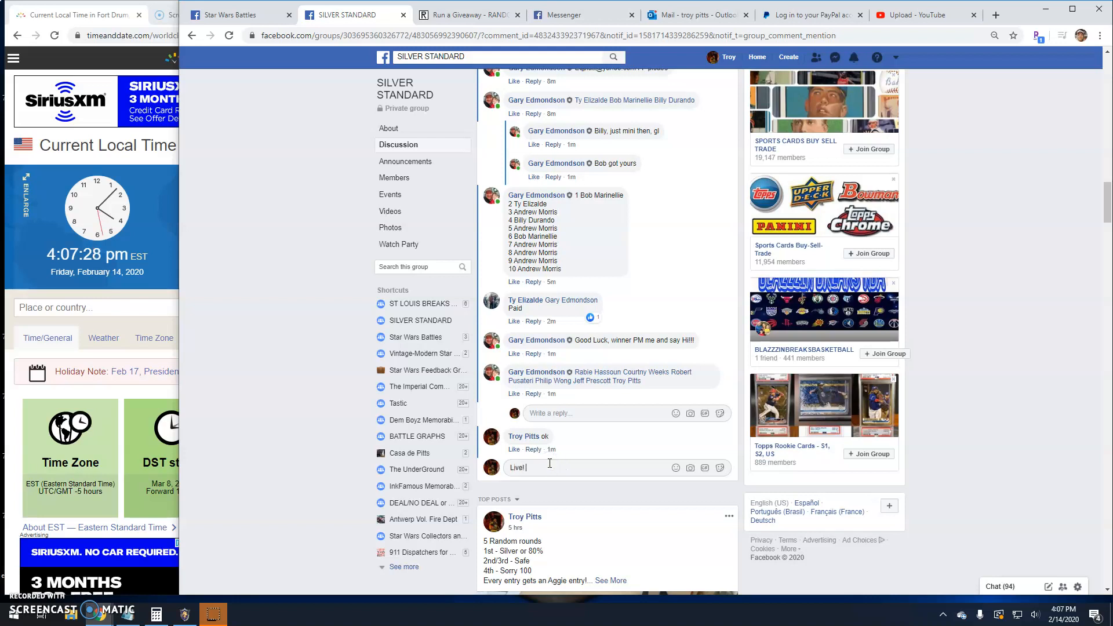
{"action": "type", "text": "40"}
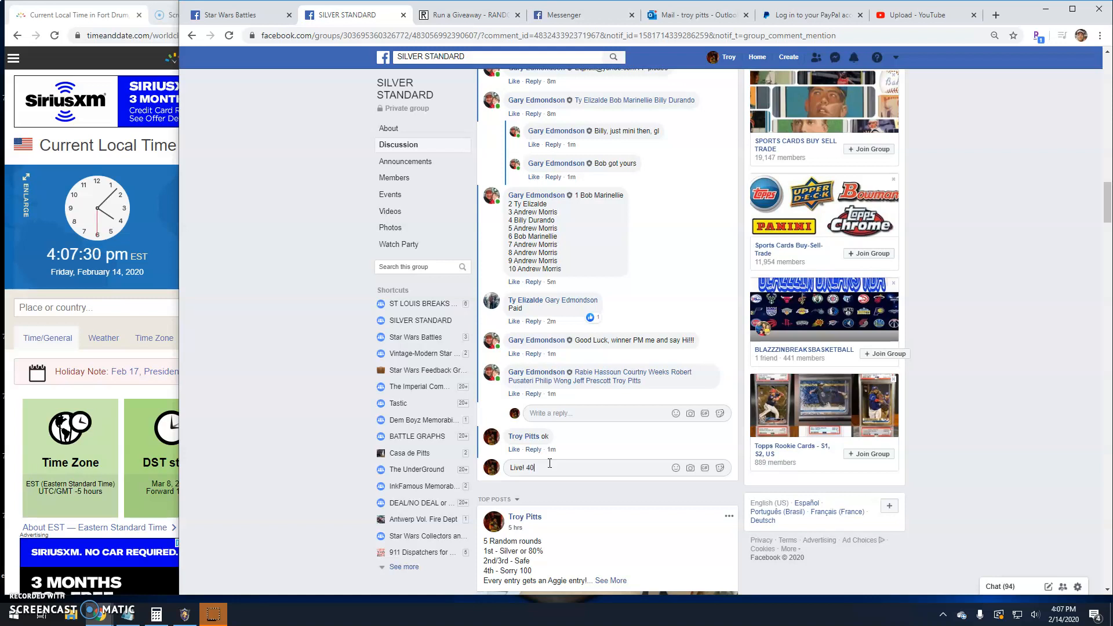
{"action": "key", "text": "enter"}
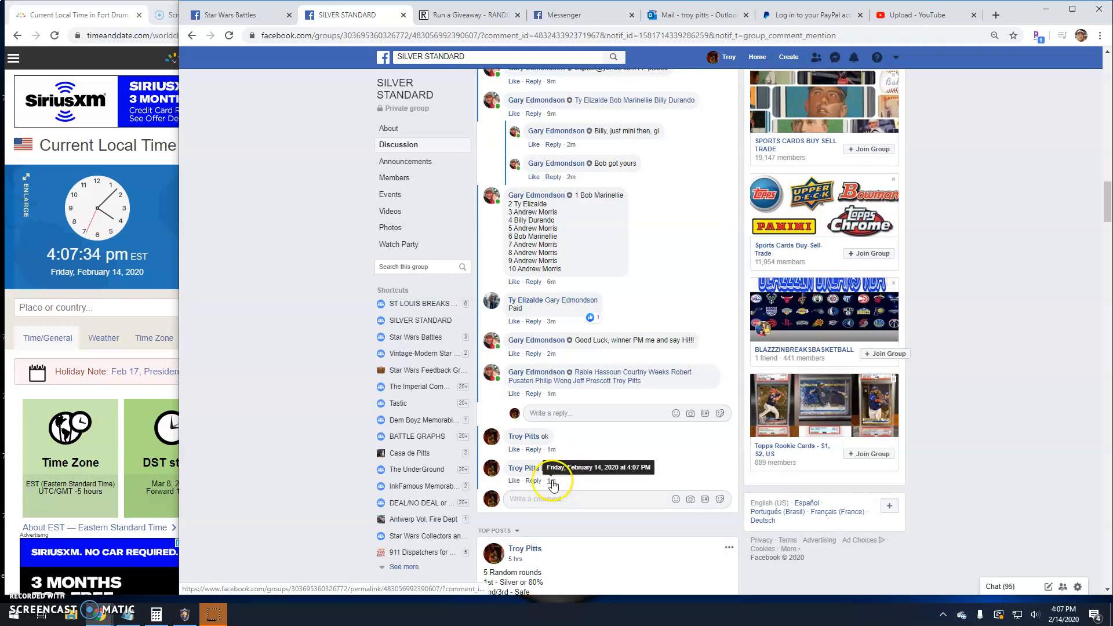
Roll dice on the RANDOM.ORG giveaway form for 8 total rounds and accept
{"action": "left_click", "coordinate": [469, 14]}
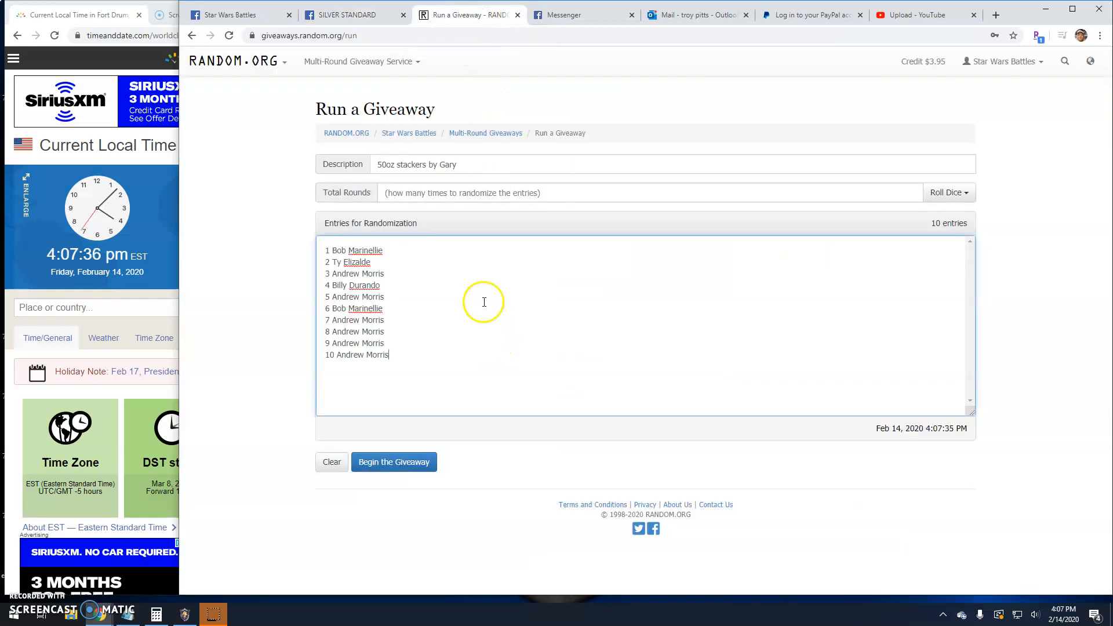
{"action": "mouse_move", "coordinate": [944, 192]}
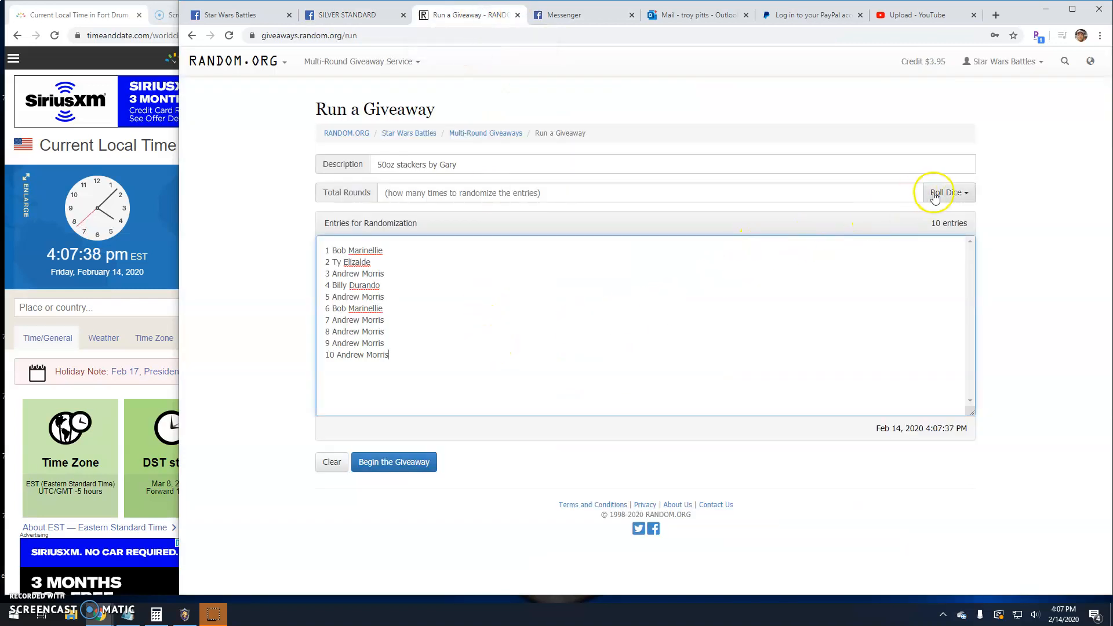
{"action": "left_click", "coordinate": [946, 193]}
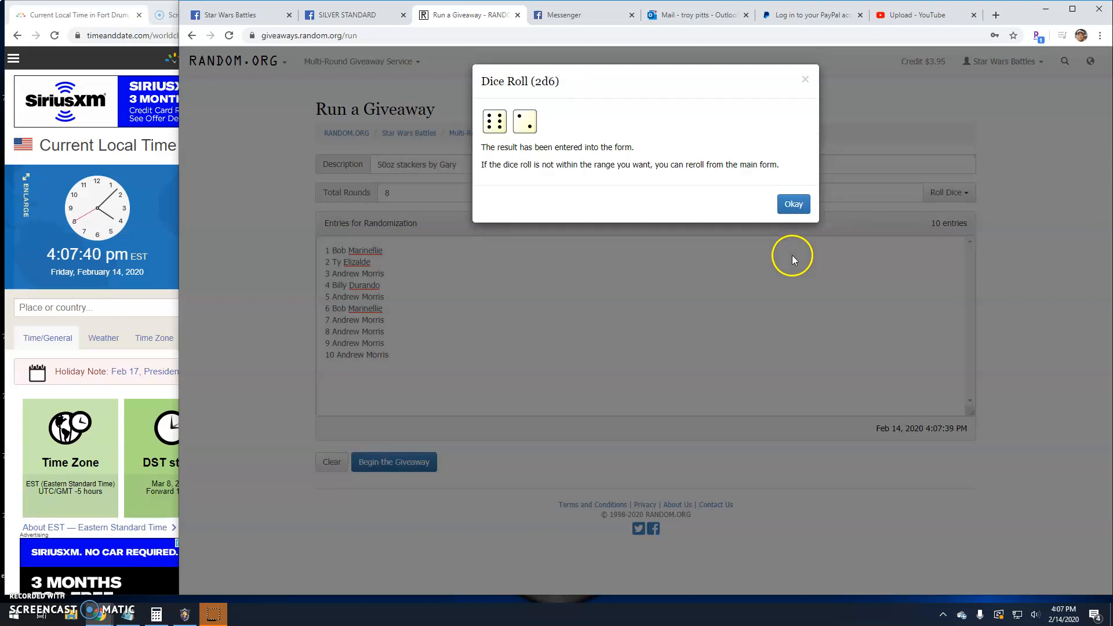
{"action": "left_click", "coordinate": [793, 203]}
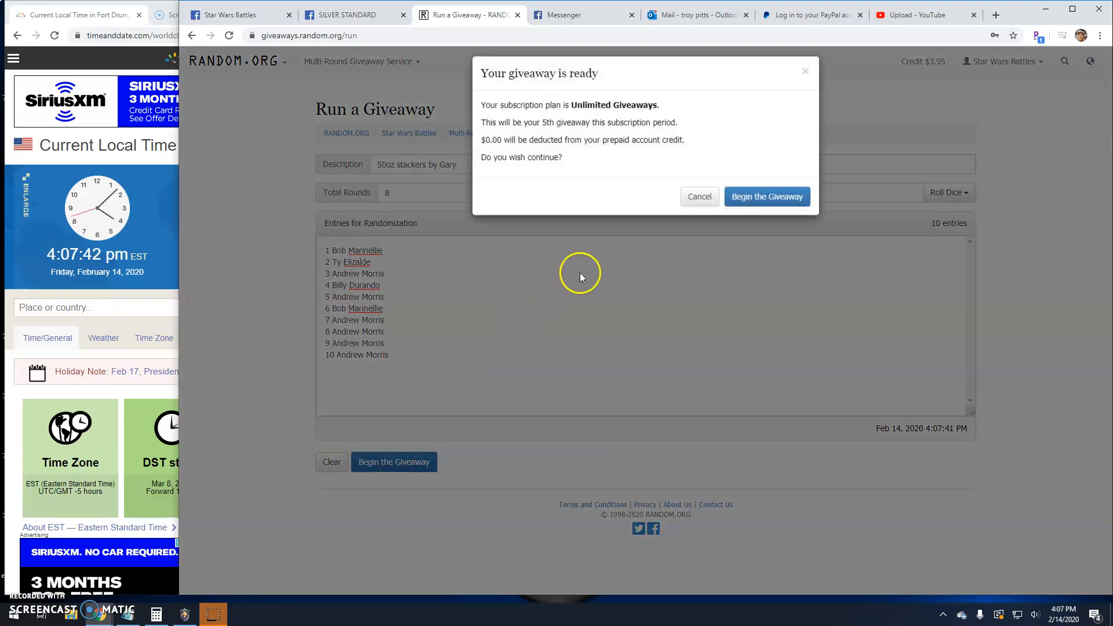
Start the giveaway and advance through round 7, leaving only the final round
{"action": "left_click", "coordinate": [766, 196]}
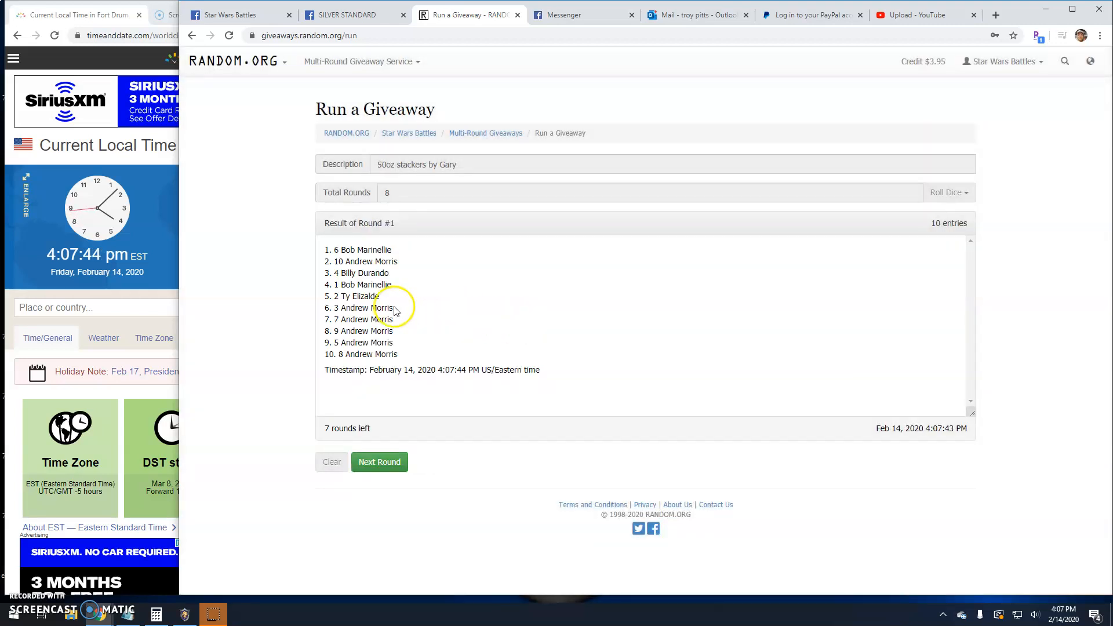
{"action": "left_click", "coordinate": [379, 462]}
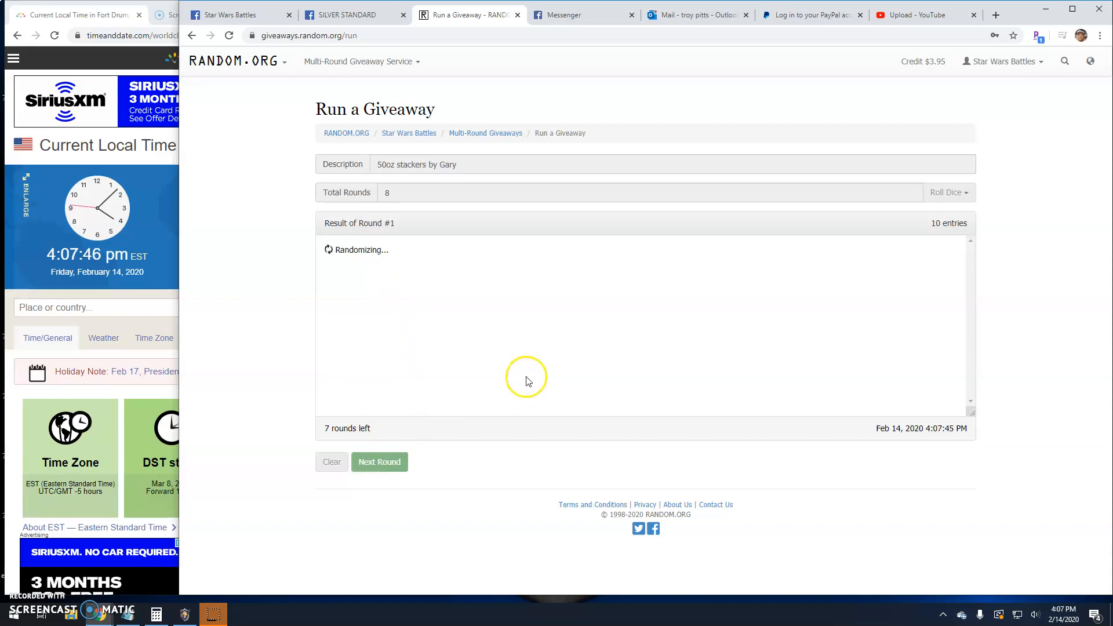
{"action": "left_click", "coordinate": [379, 461]}
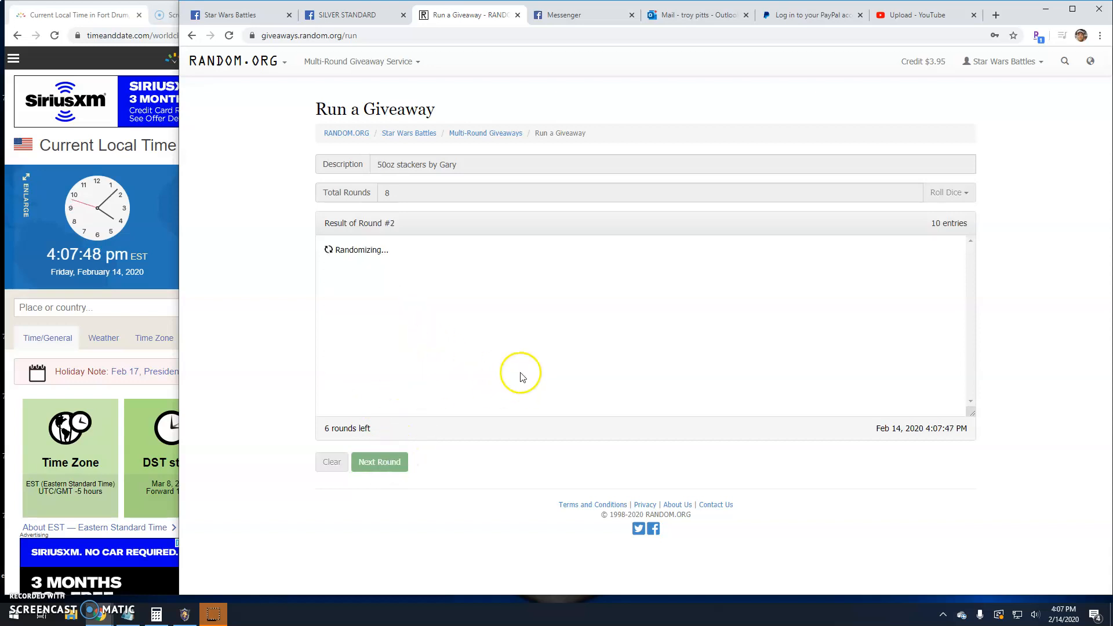
{"action": "left_click", "coordinate": [379, 461]}
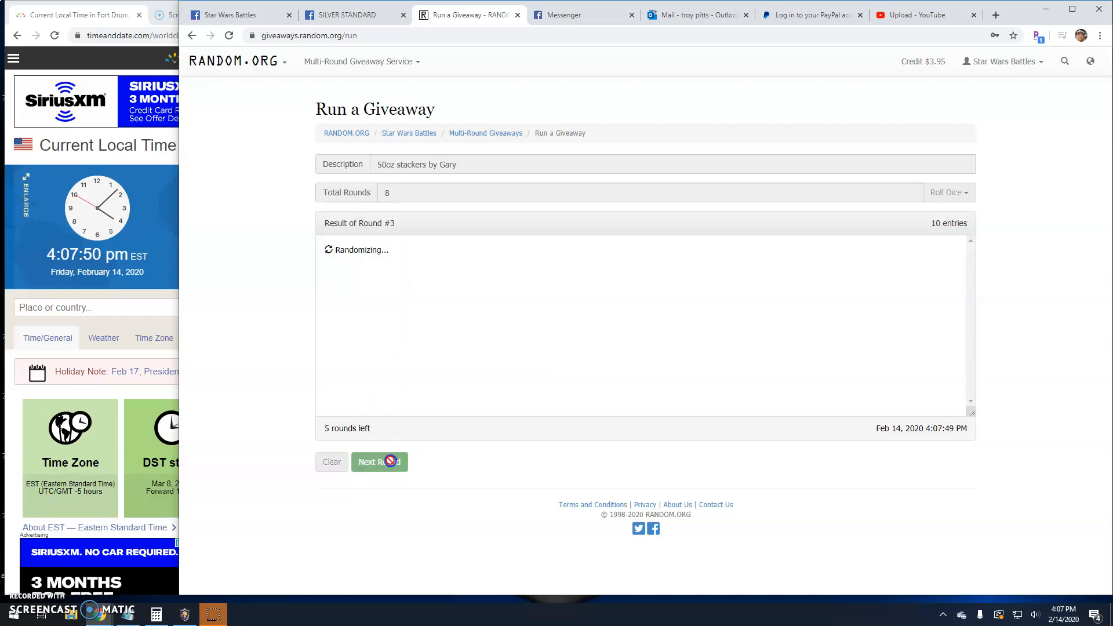
{"action": "left_click", "coordinate": [379, 461]}
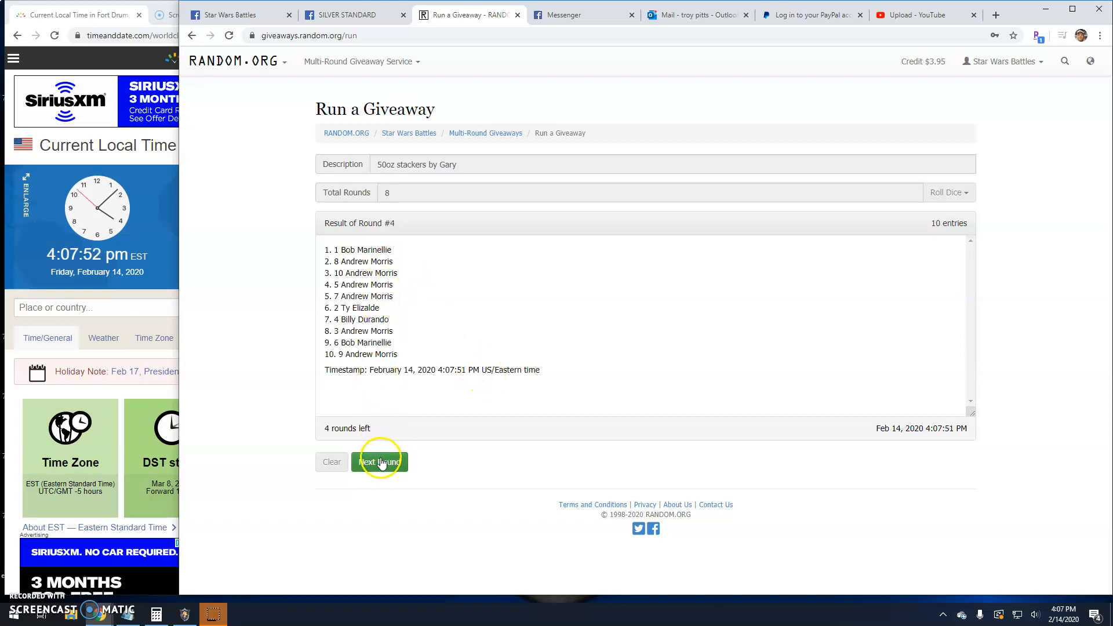
{"action": "left_click", "coordinate": [379, 462]}
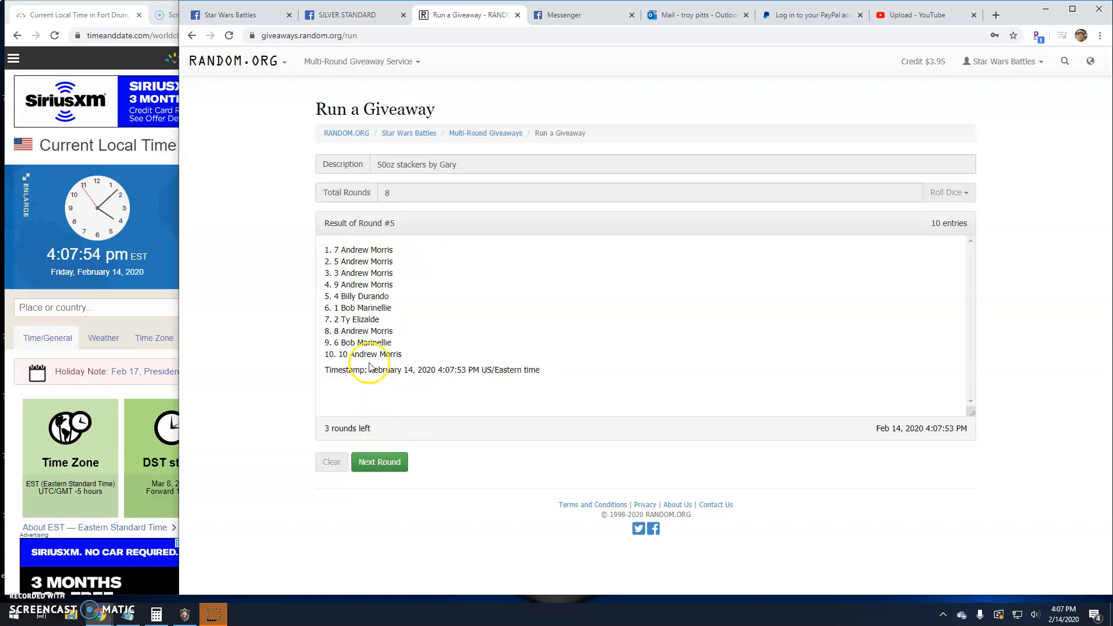
{"action": "left_click", "coordinate": [380, 461]}
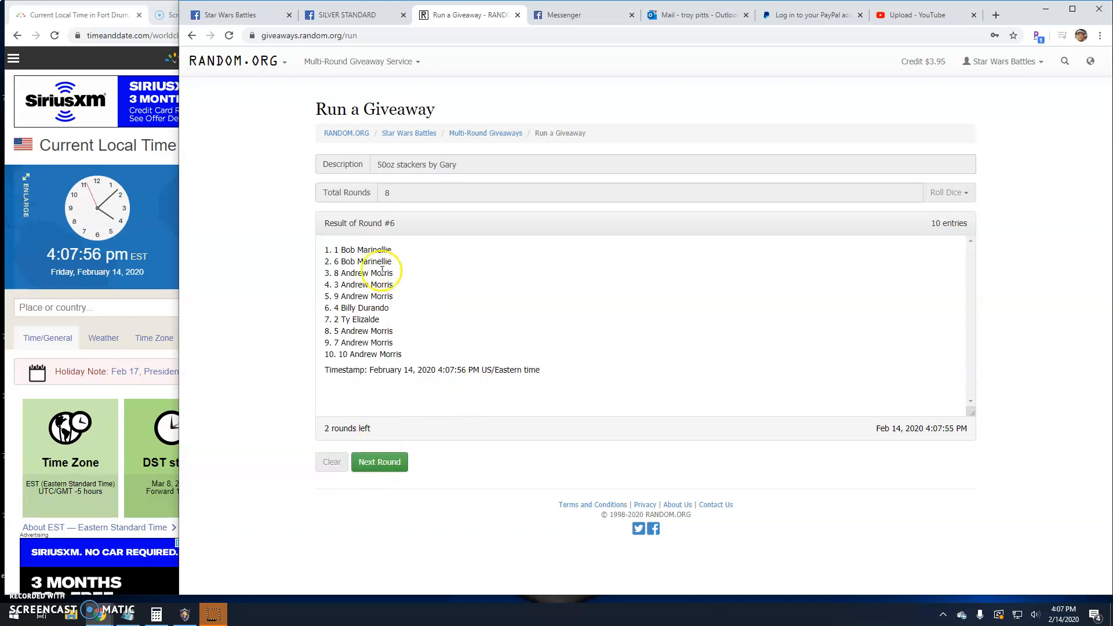
{"action": "left_click", "coordinate": [379, 461]}
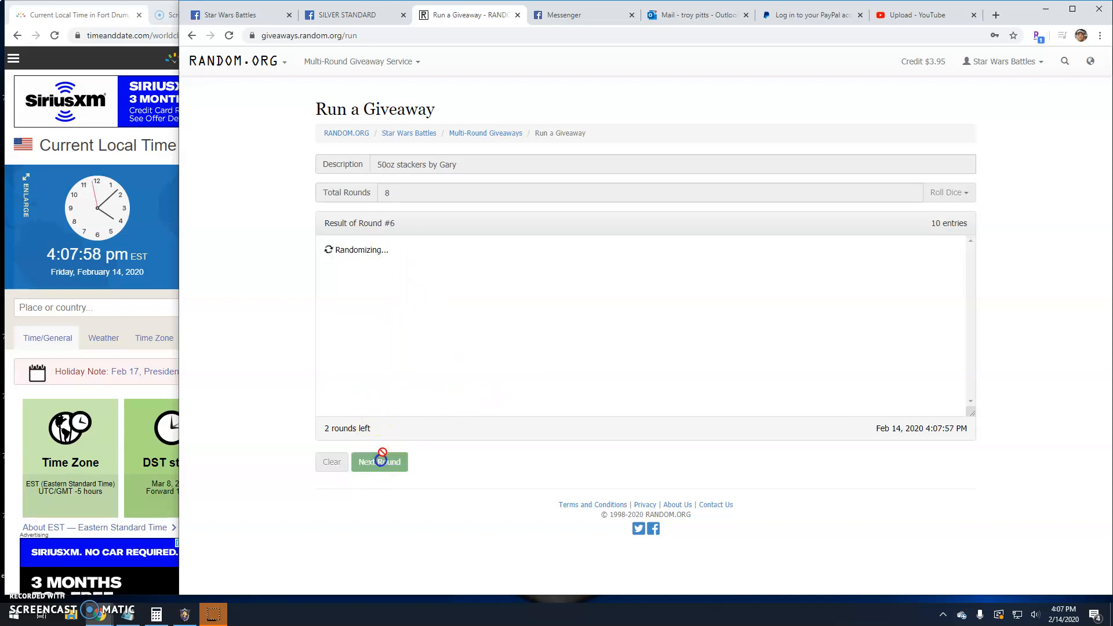
{"action": "left_click", "coordinate": [380, 461]}
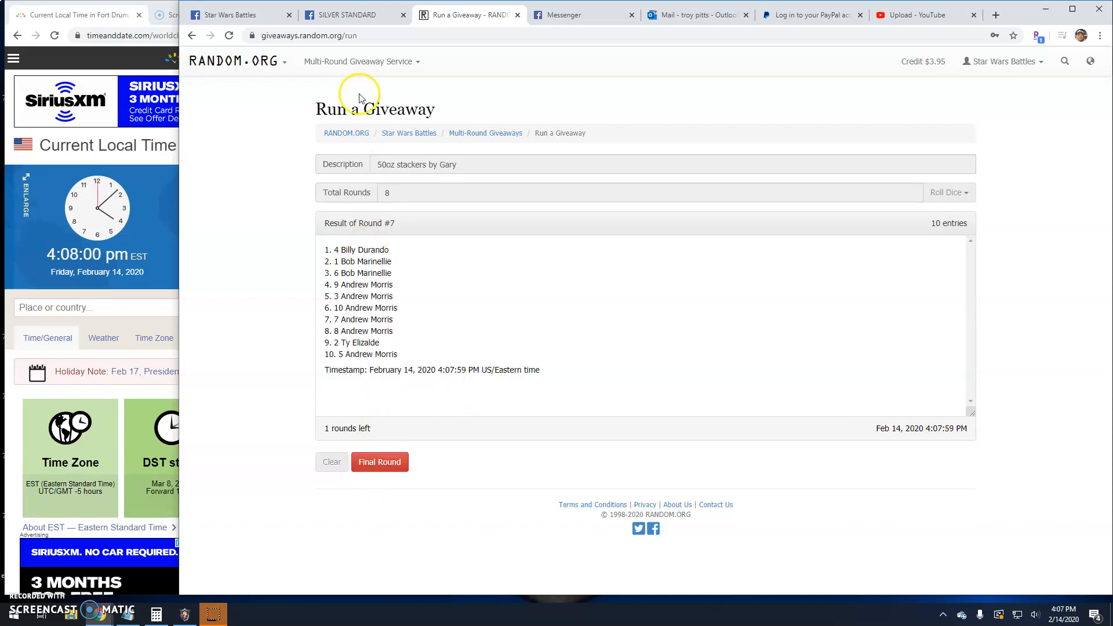
{"action": "left_click", "coordinate": [348, 14]}
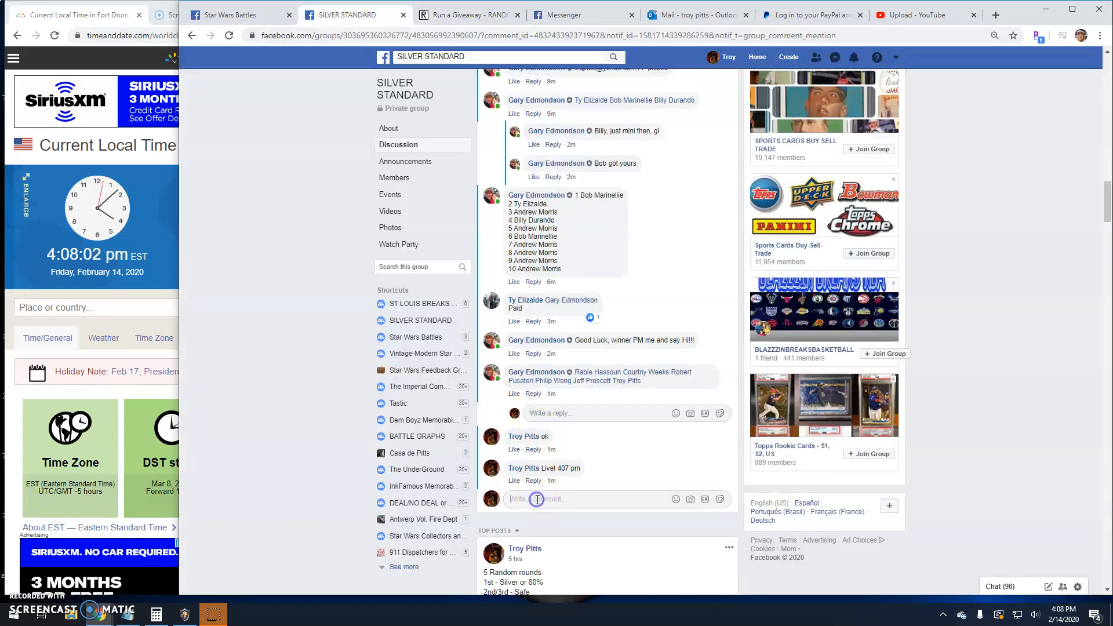
Post a 'Final round! good luck' comment in the Facebook giveaway thread
{"action": "type", "text": "Fianl"}
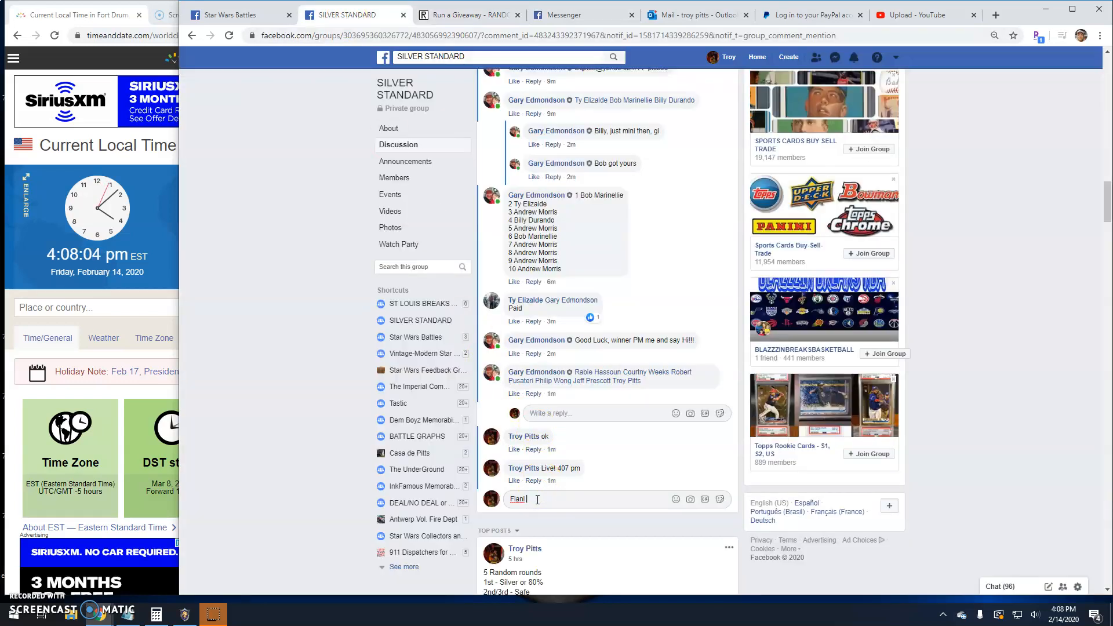
{"action": "type", "text": "round! good"}
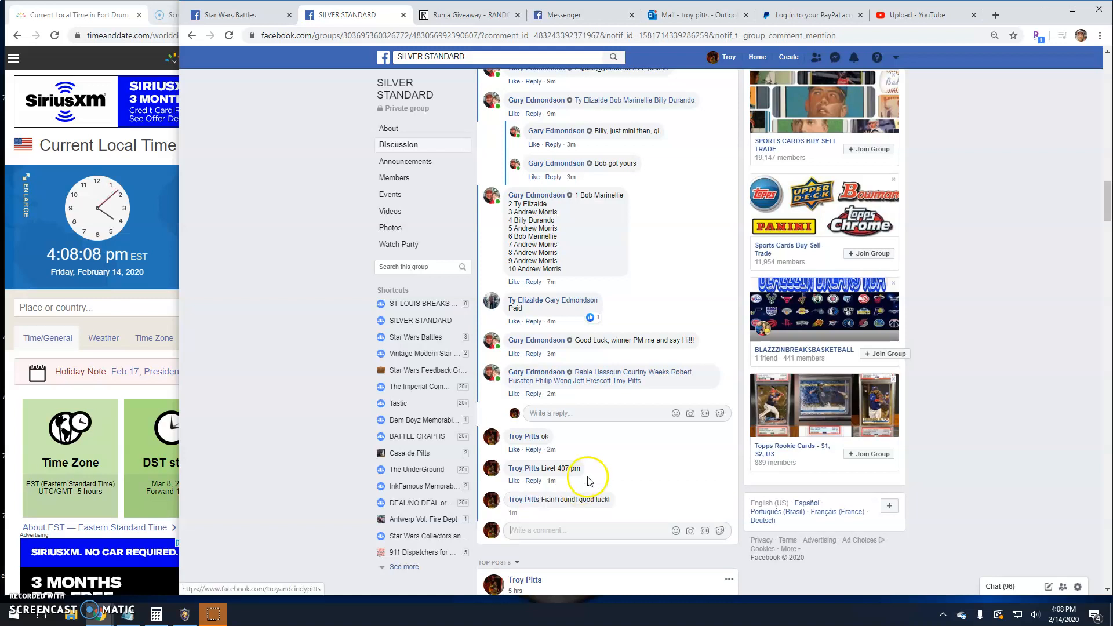
{"action": "scroll", "scroll_direction": "down", "scroll_amount": 3}
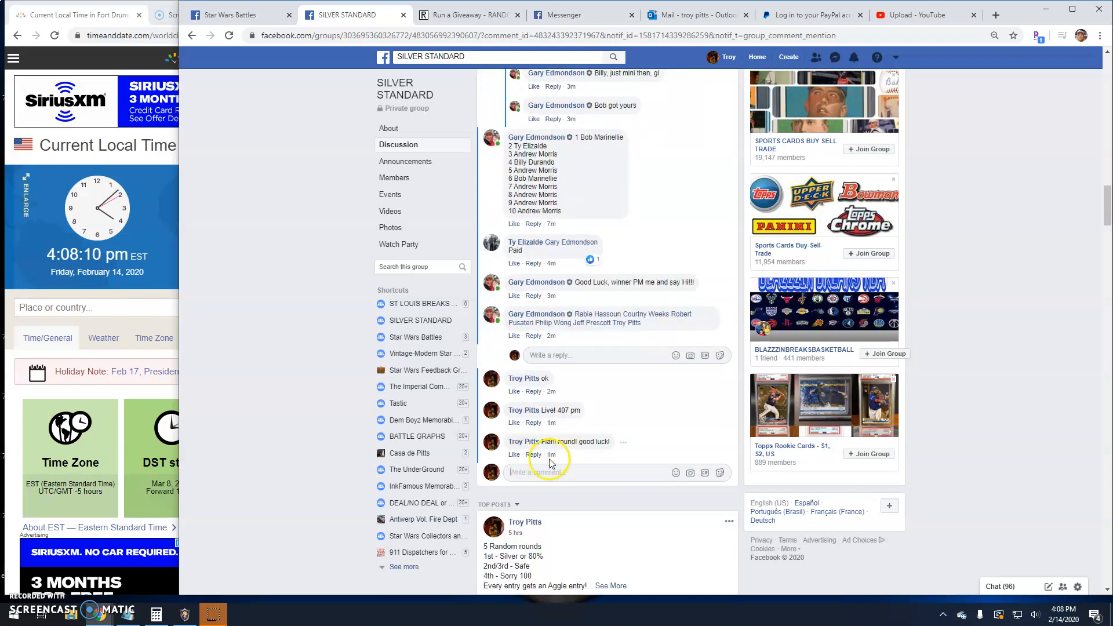
Run the eighth and final RANDOM.ORG round and open its verification page
{"action": "left_click", "coordinate": [468, 14]}
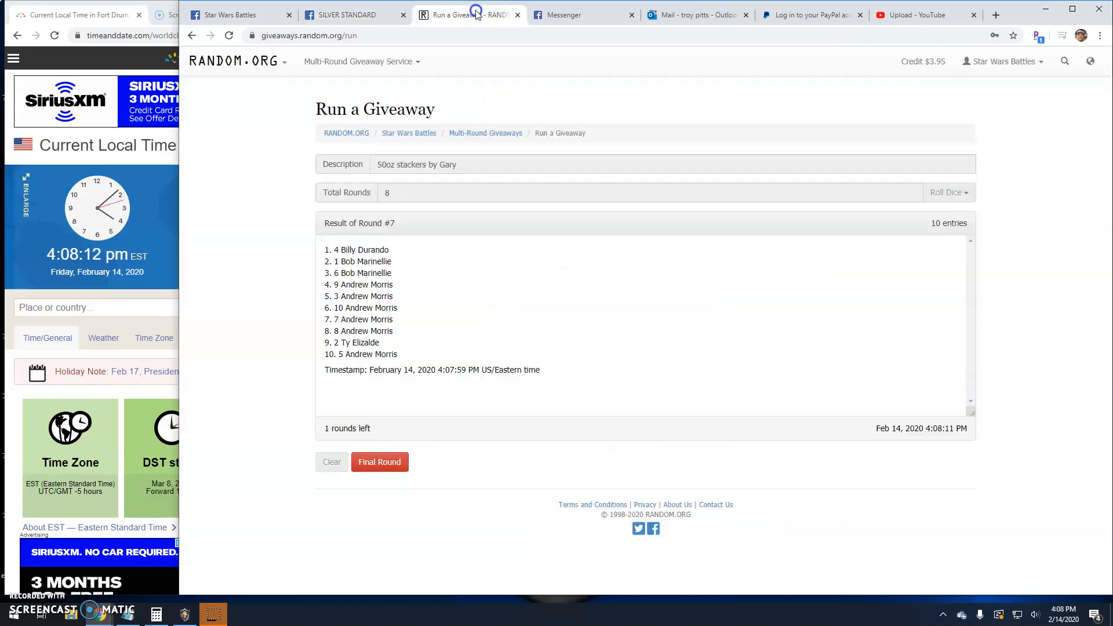
{"action": "left_click", "coordinate": [379, 462]}
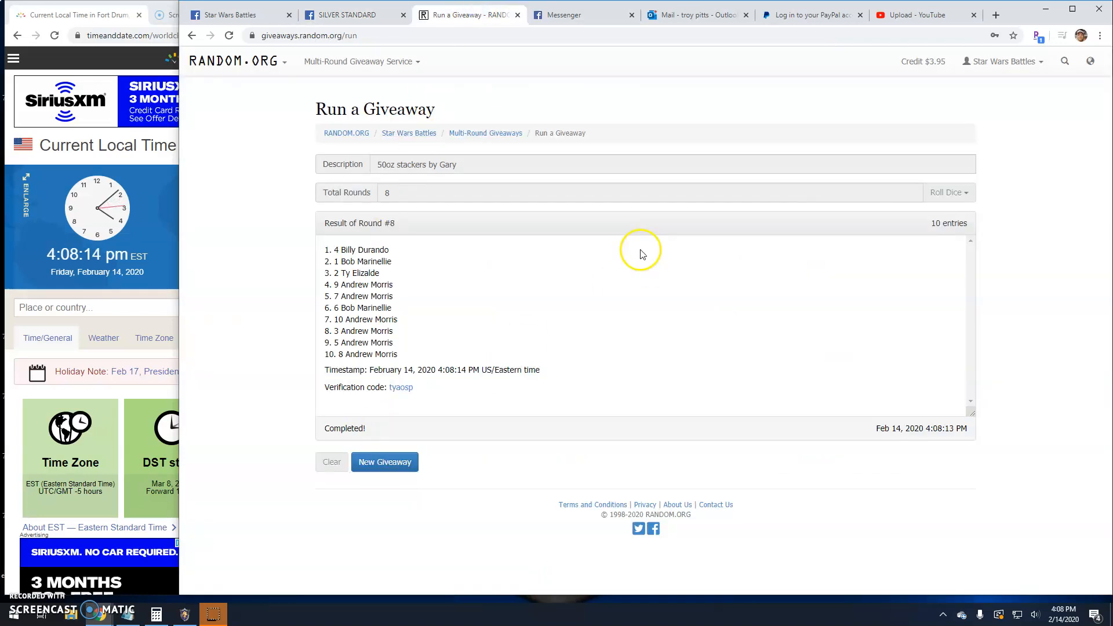
{"action": "left_click", "coordinate": [401, 387]}
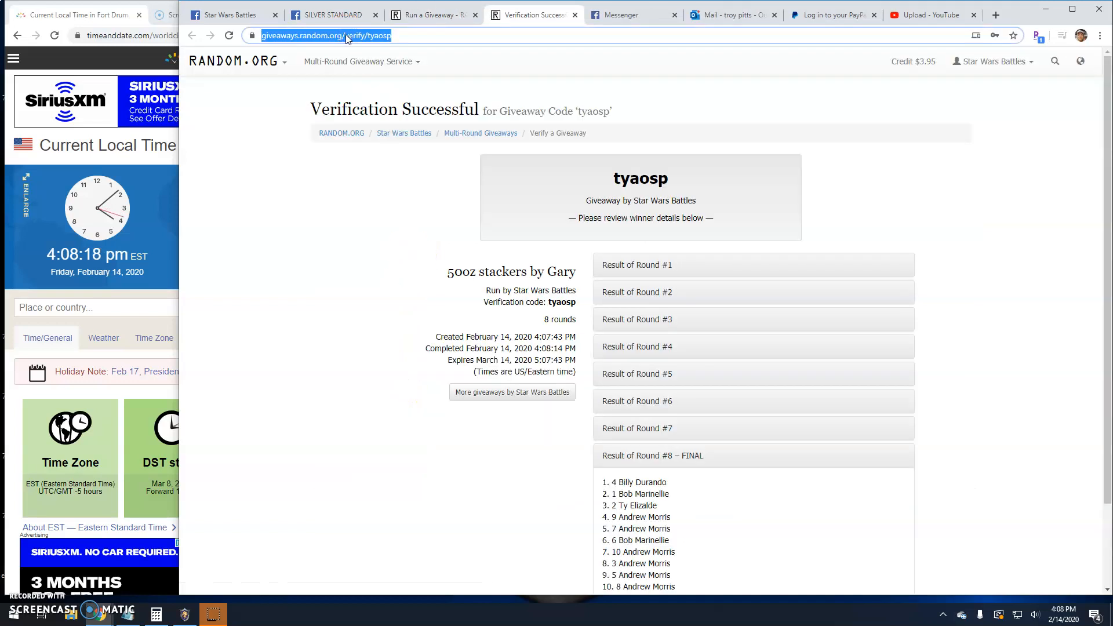
{"action": "scroll", "scroll_direction": "down", "scroll_amount": 3}
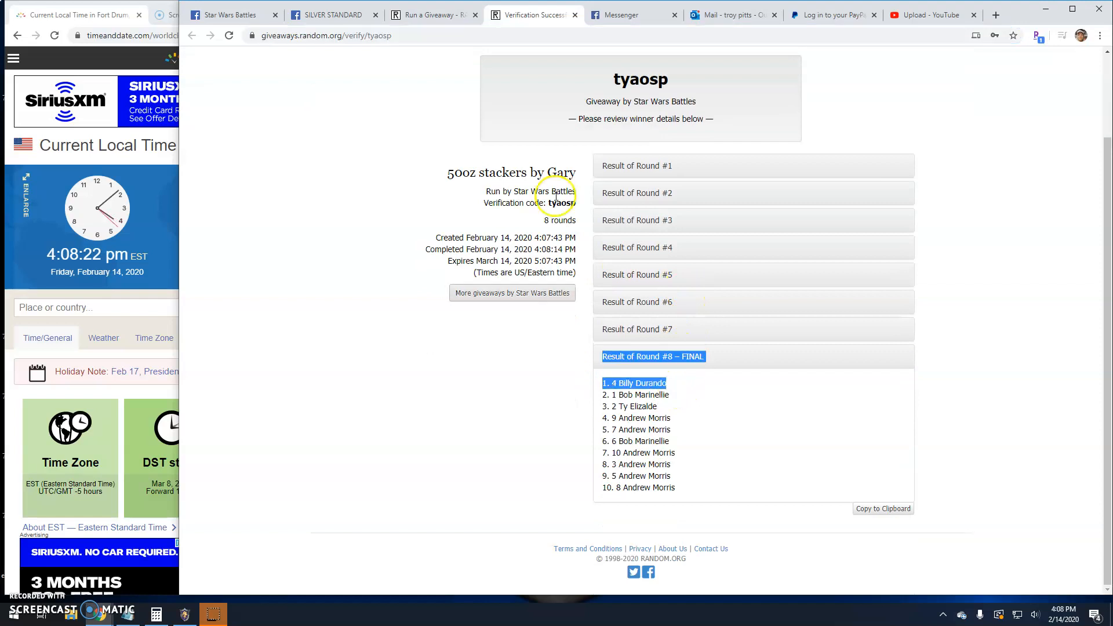
{"action": "left_click", "coordinate": [331, 14]}
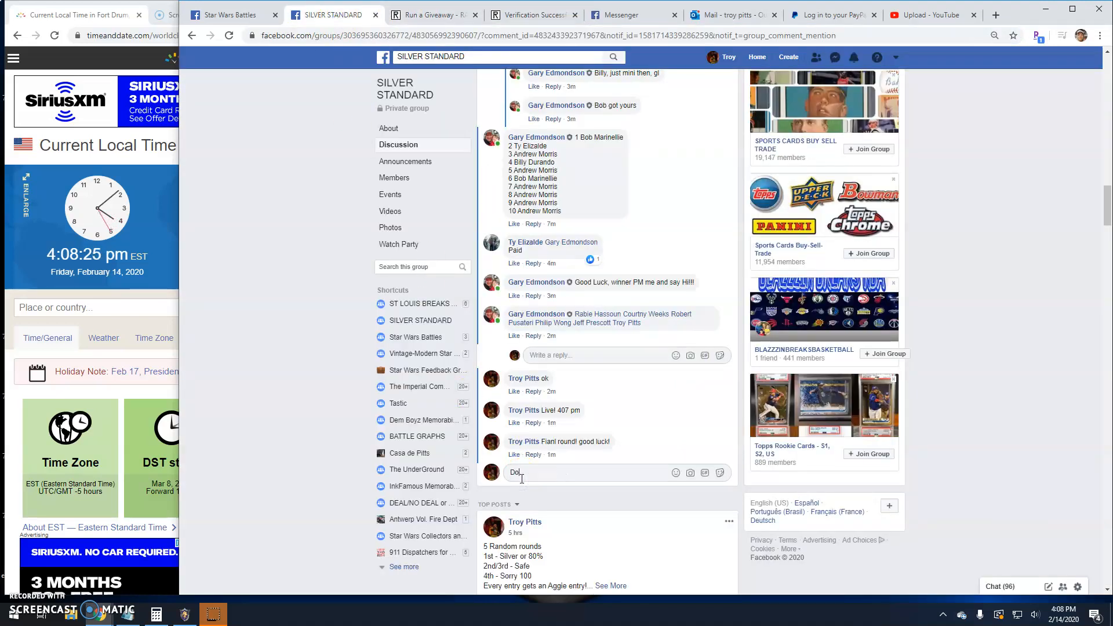